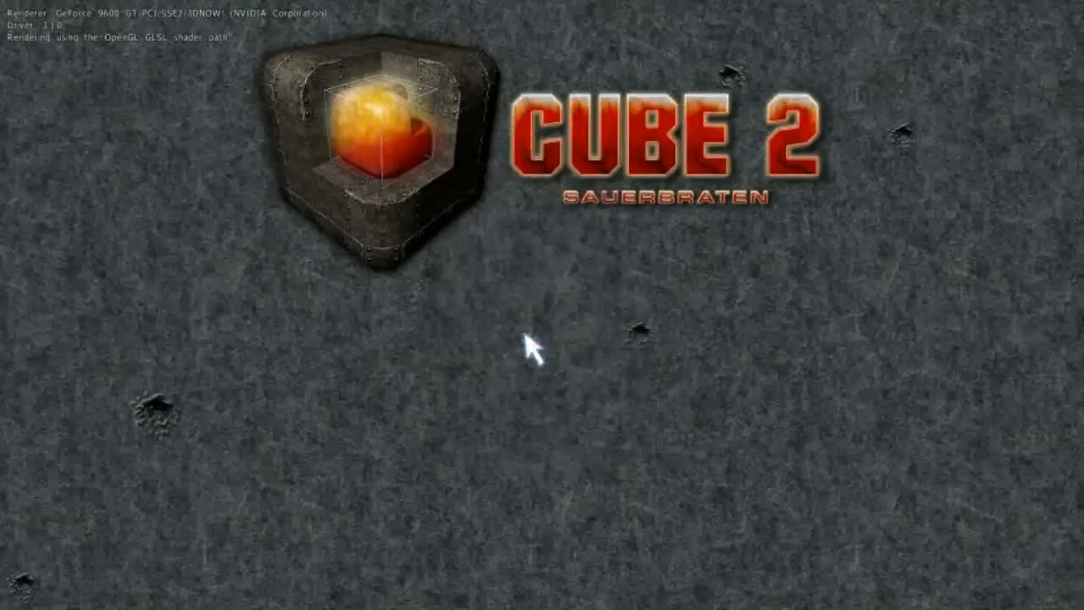
Step: Switch the edit menu to the 'mapop' page with save, load and new-map options
{"action": "left_click", "coordinate": [771, 74]}
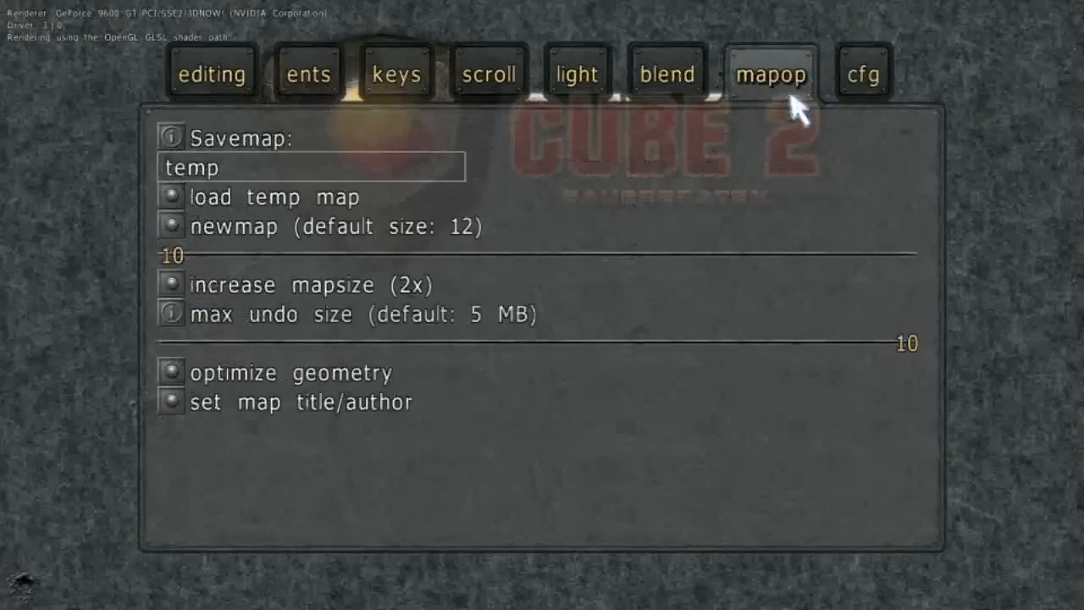
{"action": "mouse_move", "coordinate": [139, 260]}
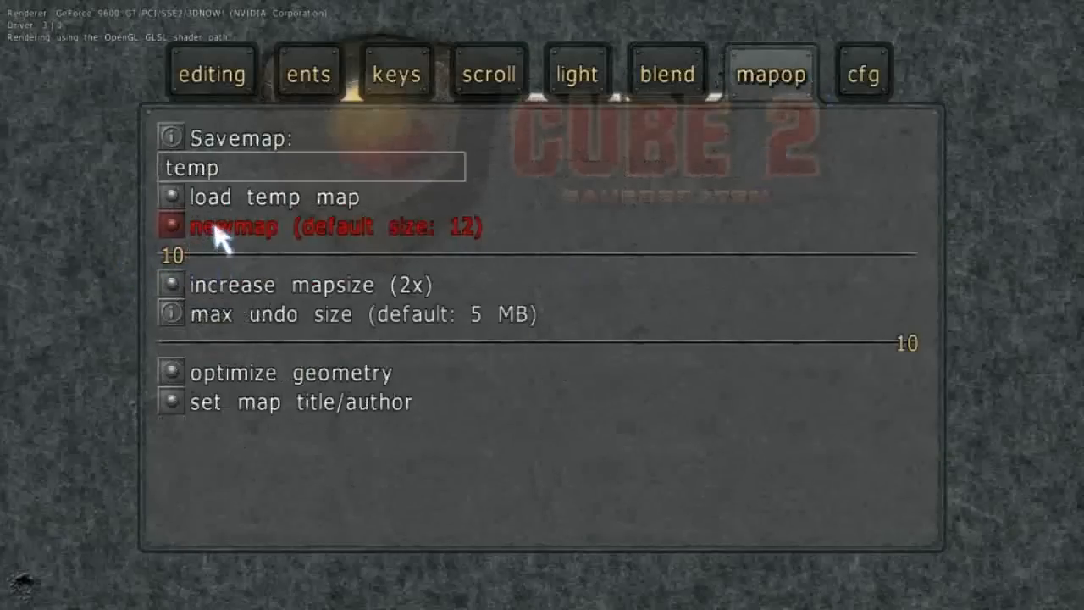
Step: Start a new default-size (12) map with an empty flat tiled floor
{"action": "left_click", "coordinate": [235, 227]}
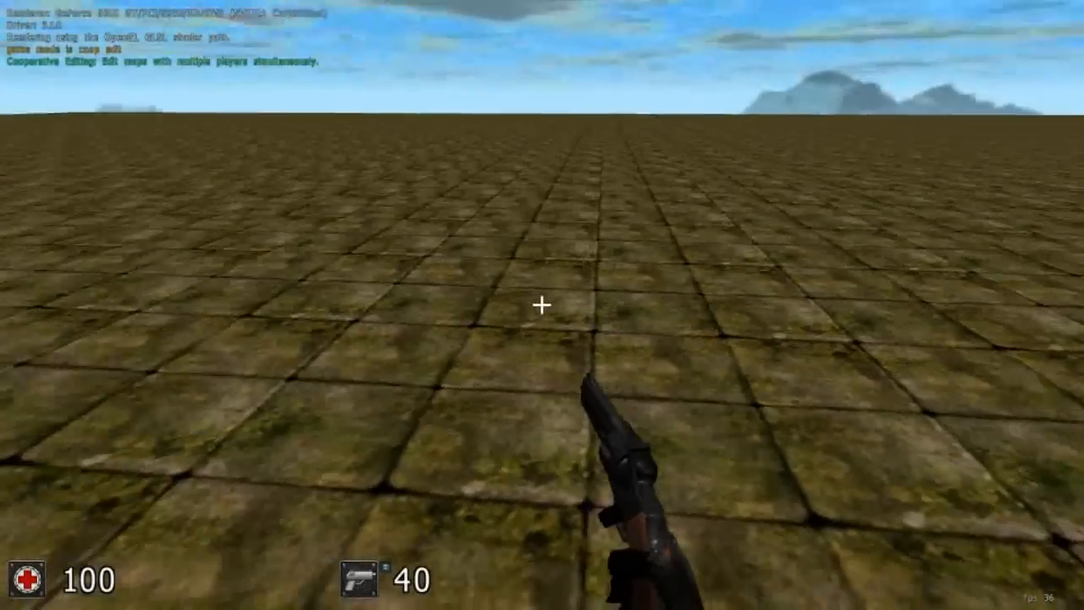
{"action": "mouse_move", "coordinate": [542, 305]}
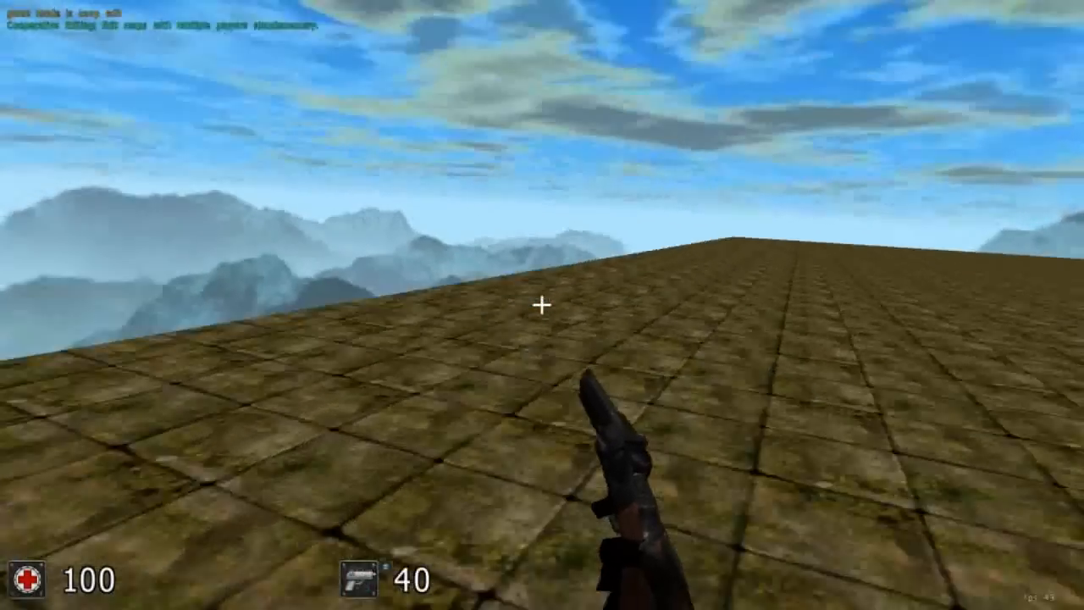
{"action": "mouse_move", "coordinate": [542, 169]}
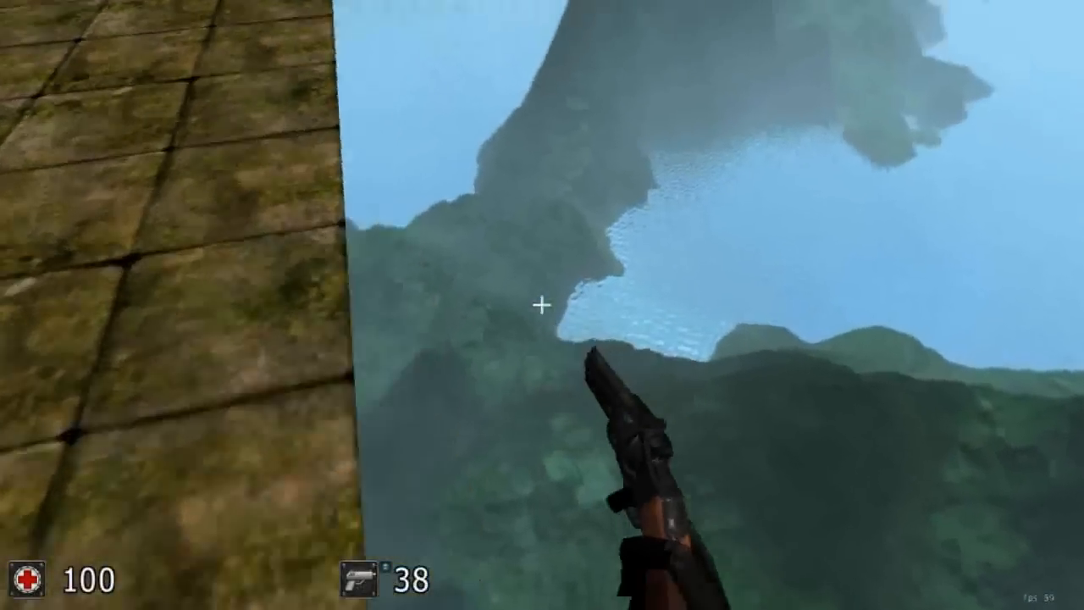
{"action": "mouse_move", "coordinate": [542, 305]}
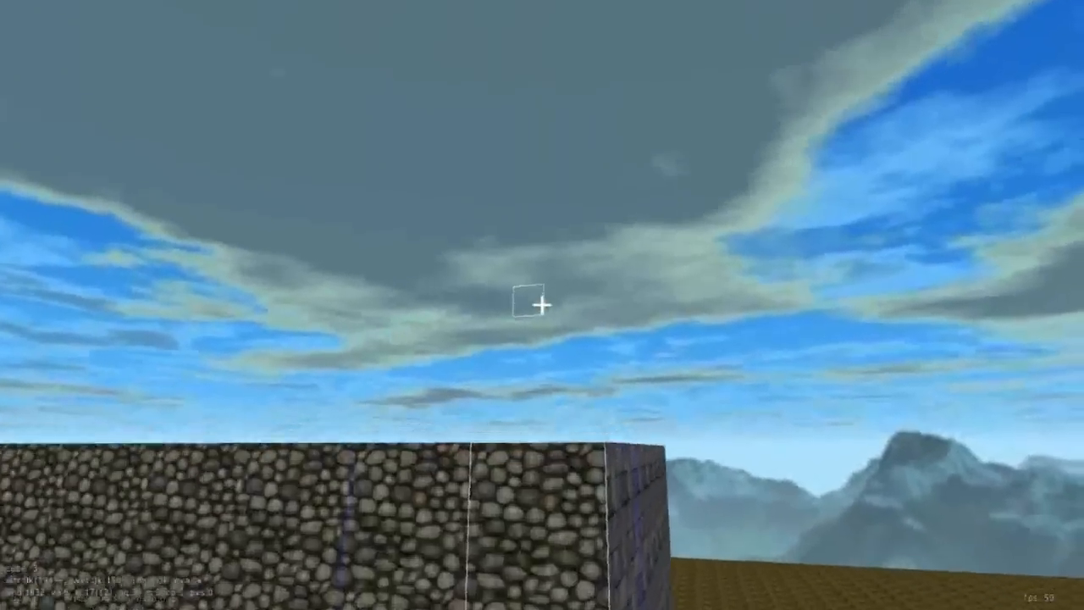
{"action": "mouse_move", "coordinate": [541, 304]}
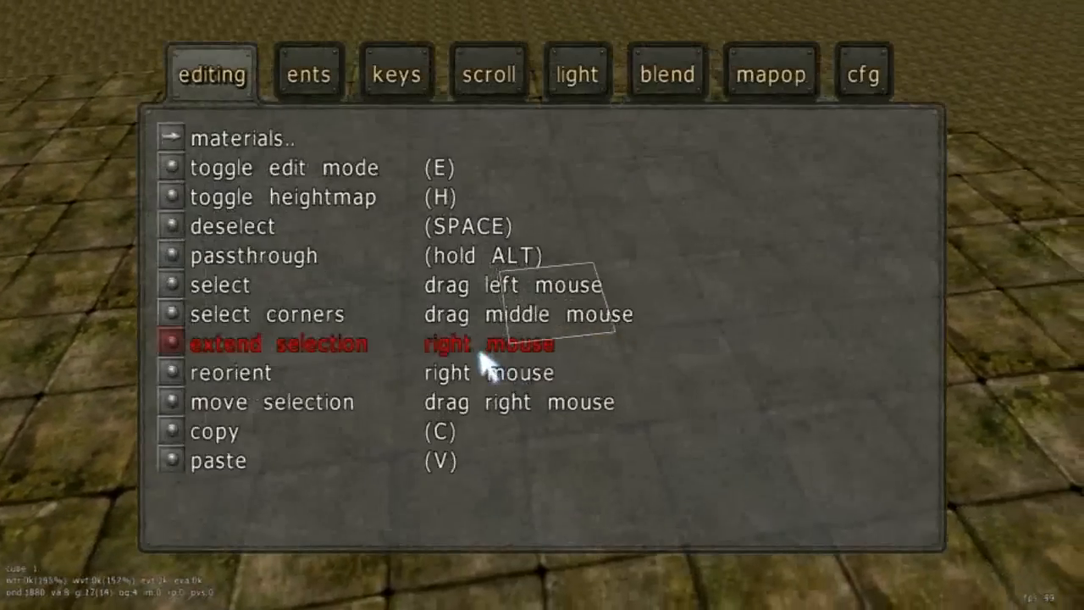
Step: Show the 'keys' then 'scroll' help pages listing push/pull, gridsize, texture and heightmap combinations
{"action": "left_click", "coordinate": [394, 71]}
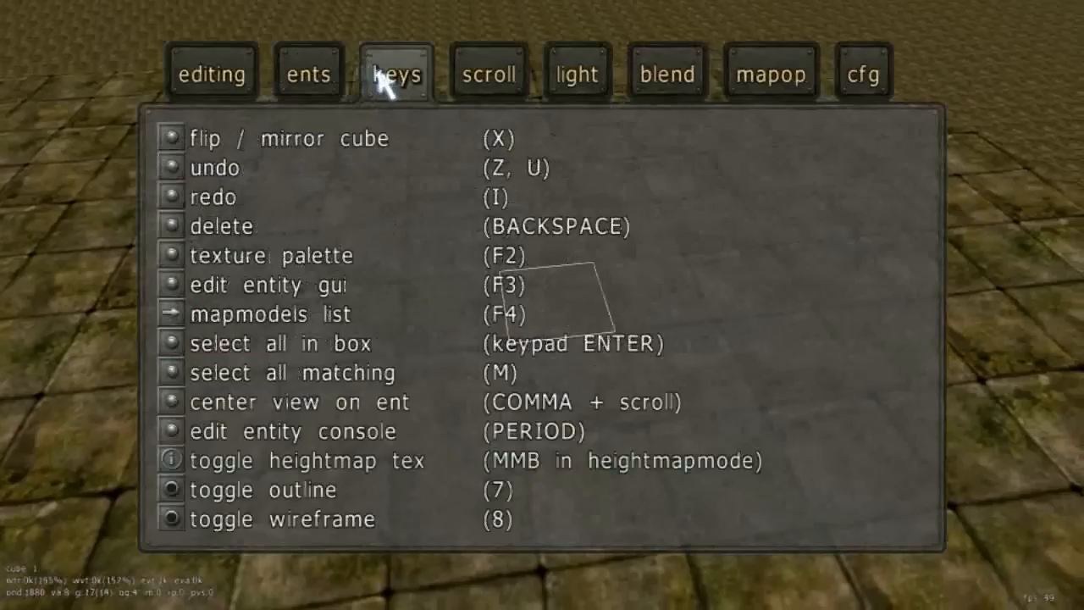
{"action": "left_click", "coordinate": [488, 73]}
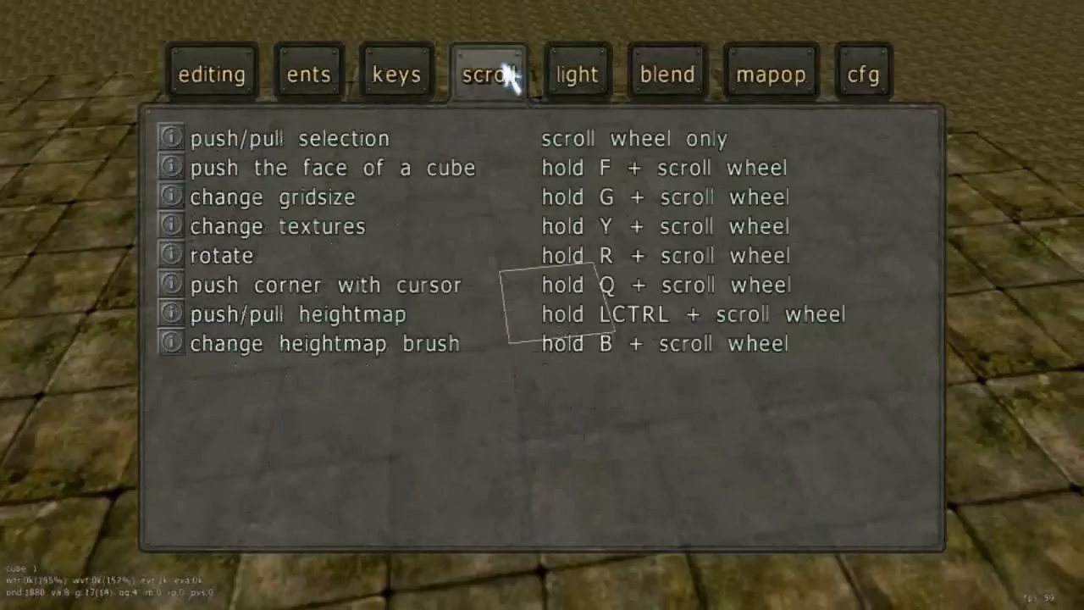
{"action": "mouse_move", "coordinate": [458, 390]}
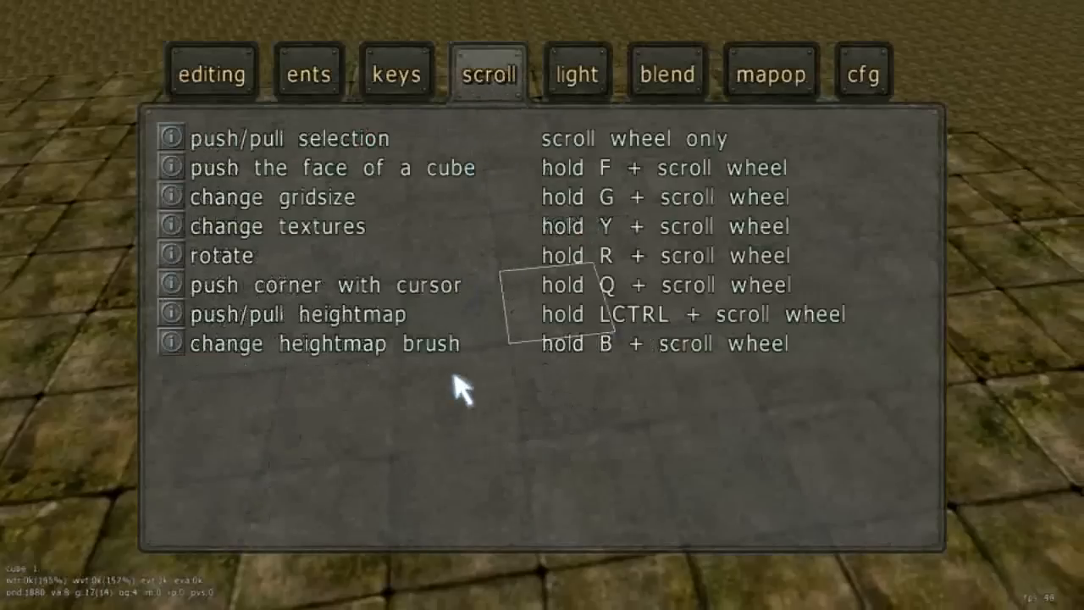
{"action": "mouse_move", "coordinate": [386, 330]}
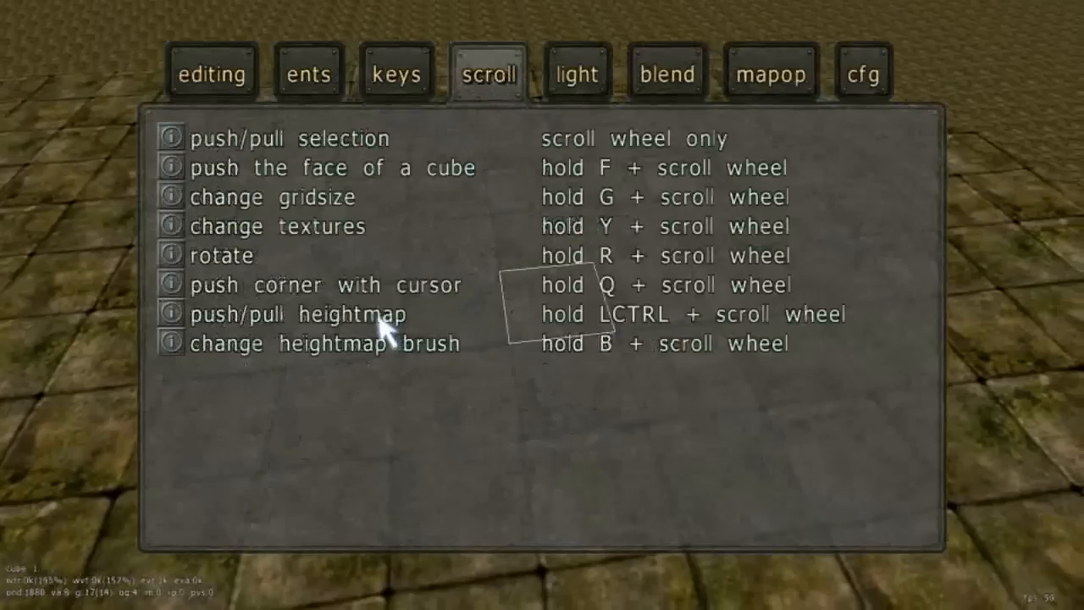
{"action": "mouse_move", "coordinate": [271, 268]}
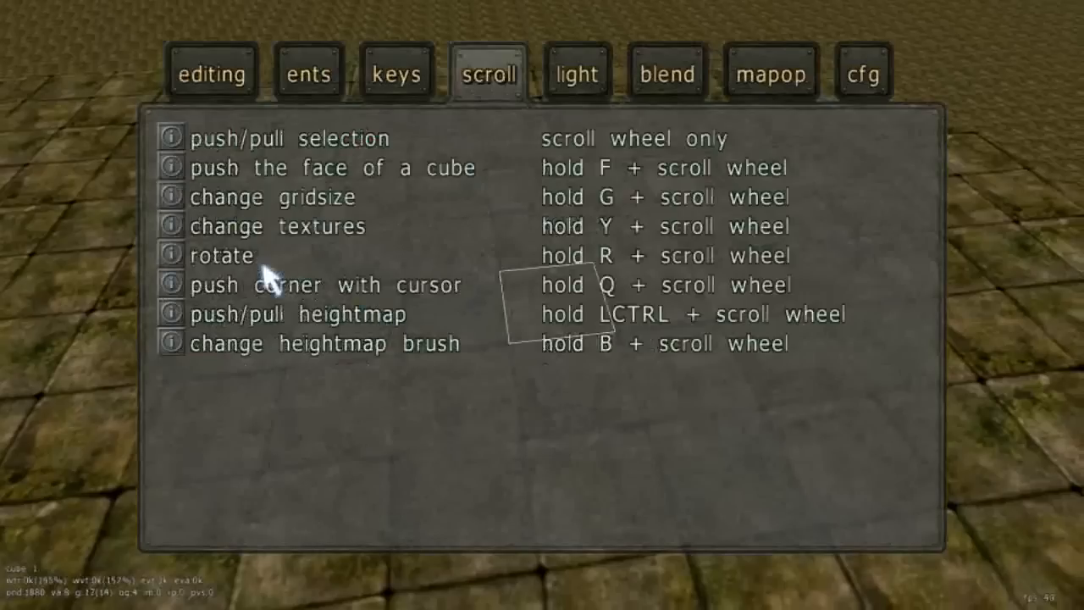
{"action": "mouse_move", "coordinate": [258, 258]}
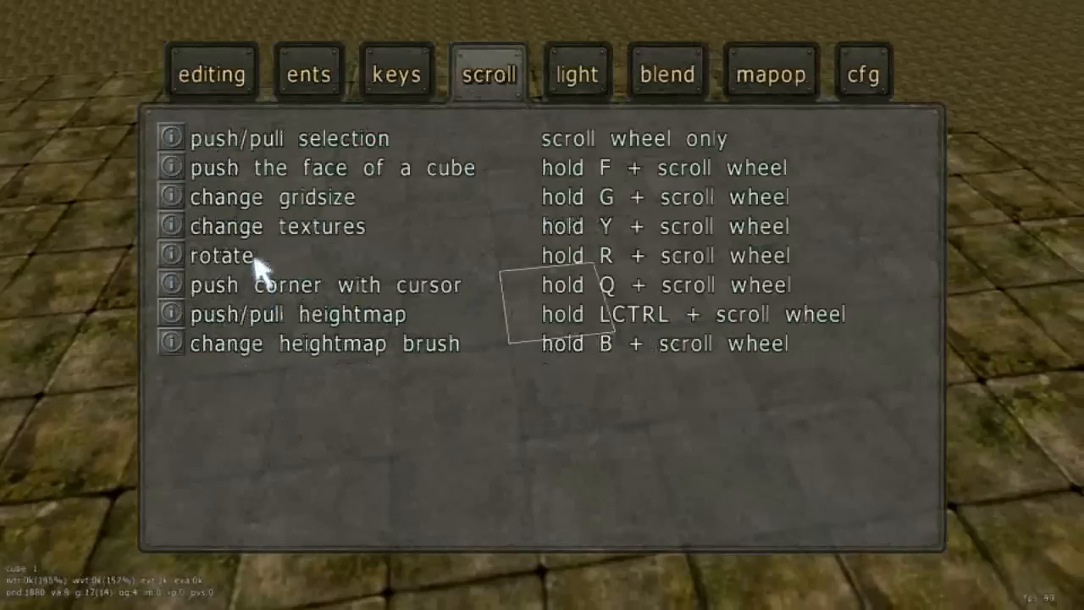
{"action": "mouse_move", "coordinate": [271, 173]}
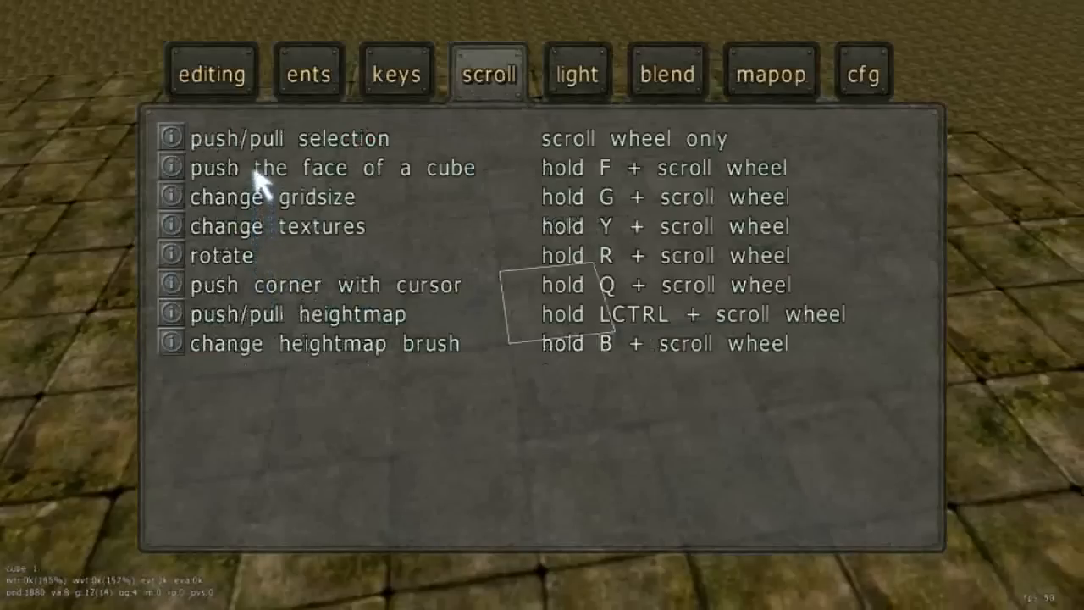